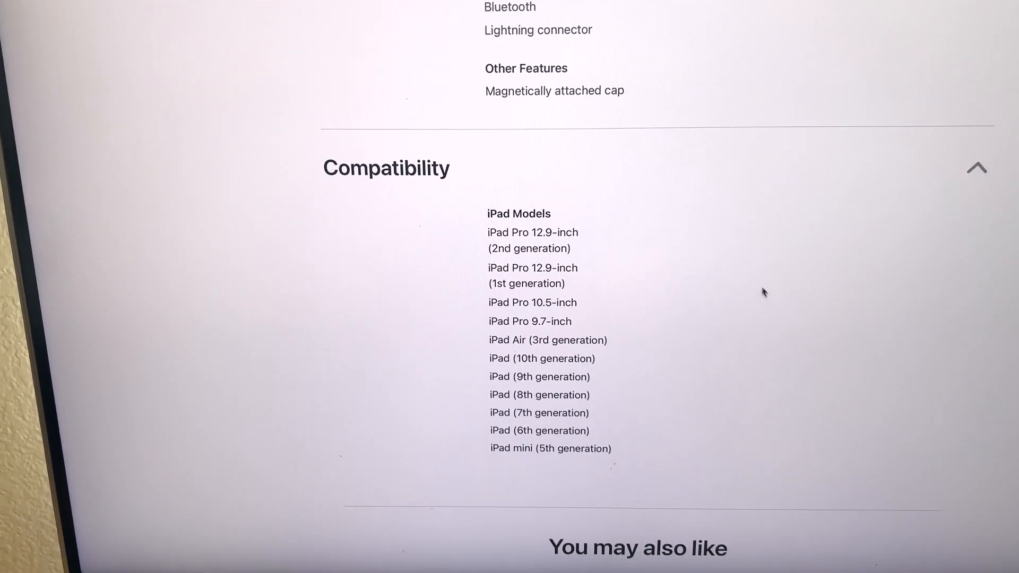
# Step: Scroll down to the Compatibility section listing the iPad models that support Apple Pencil
pyautogui.scroll(-3)
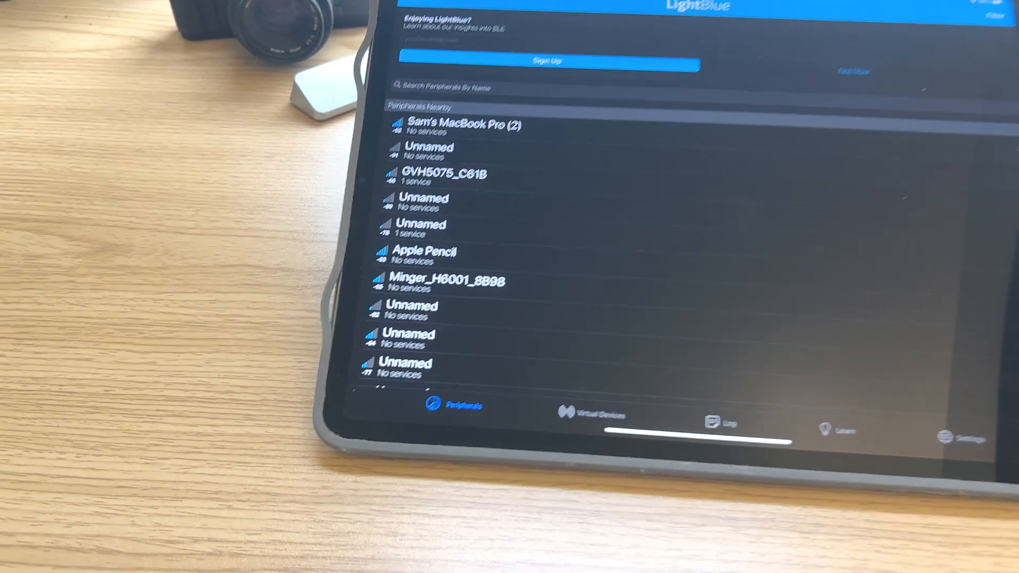
# Step: Select Apple Pencil from LightBlue's Peripherals Nearby list to connect to it
pyautogui.click(425, 252)
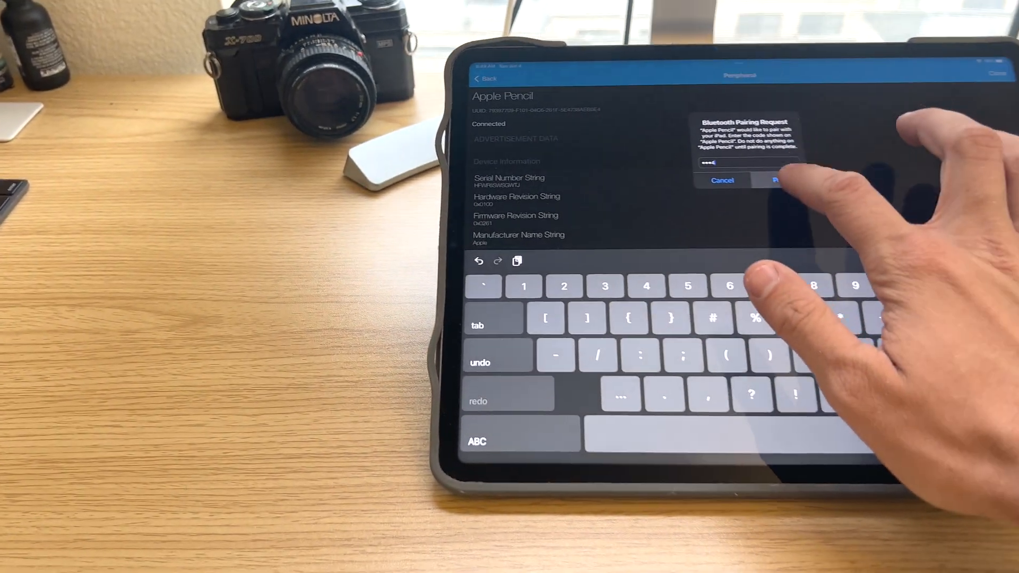
# Step: Accept the Bluetooth Pairing Request so Apple Pencil shows 100% battery level
pyautogui.click(780, 180)
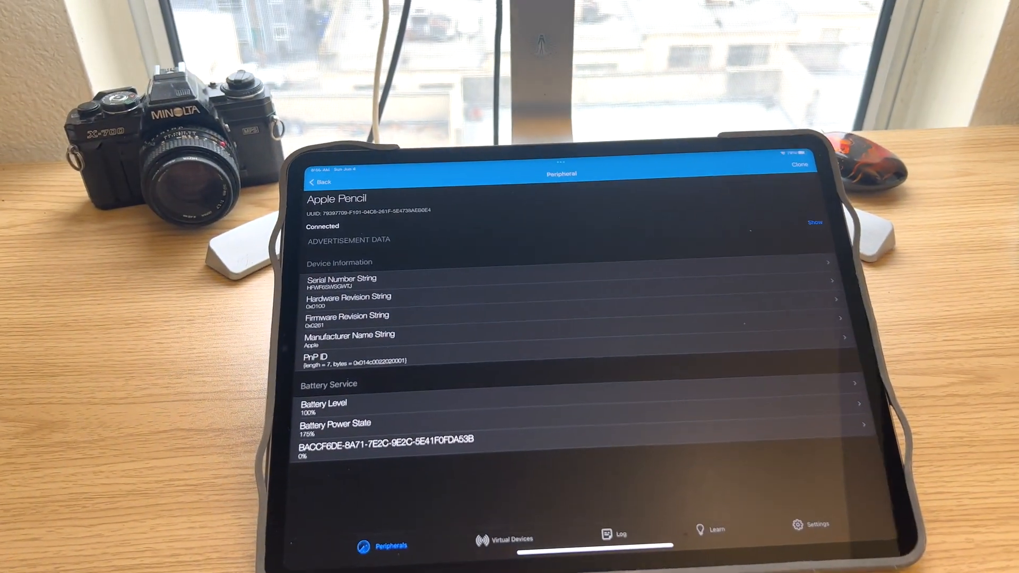